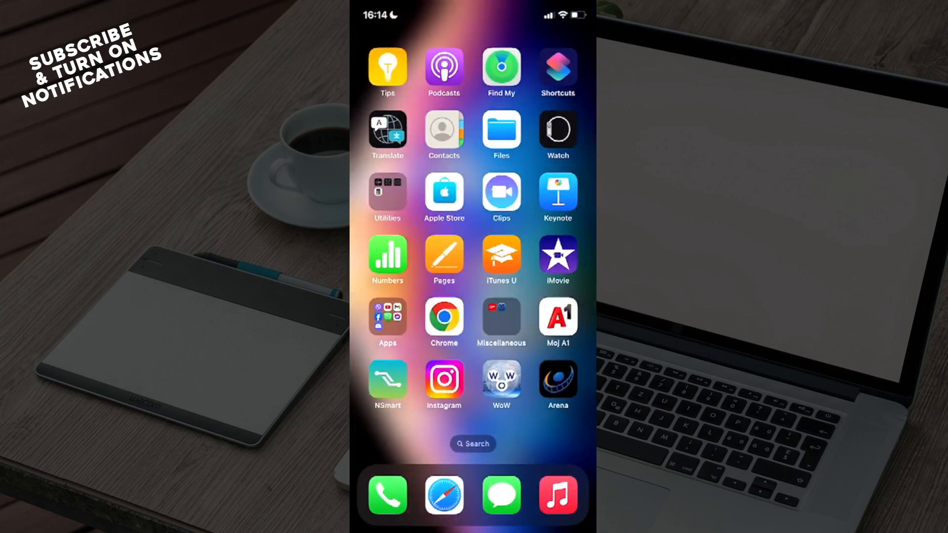
# Step: Swipe to the next home screen page and launch Coinbase Wallet
pyautogui.hscroll(-3)
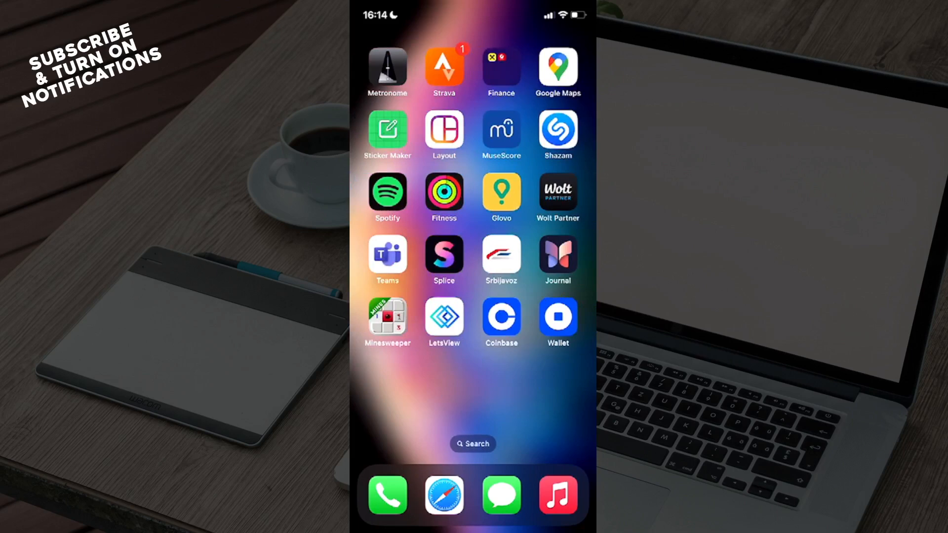
pyautogui.click(500, 317)
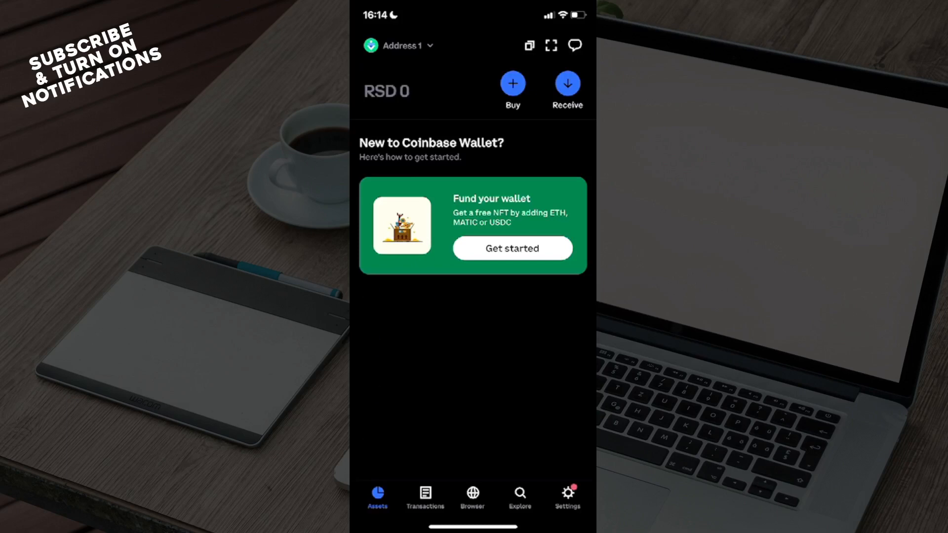
# Step: Search Explore for 'usdt' and open the Tether (USDT) asset page
pyautogui.click(519, 496)
pyautogui.write('u')
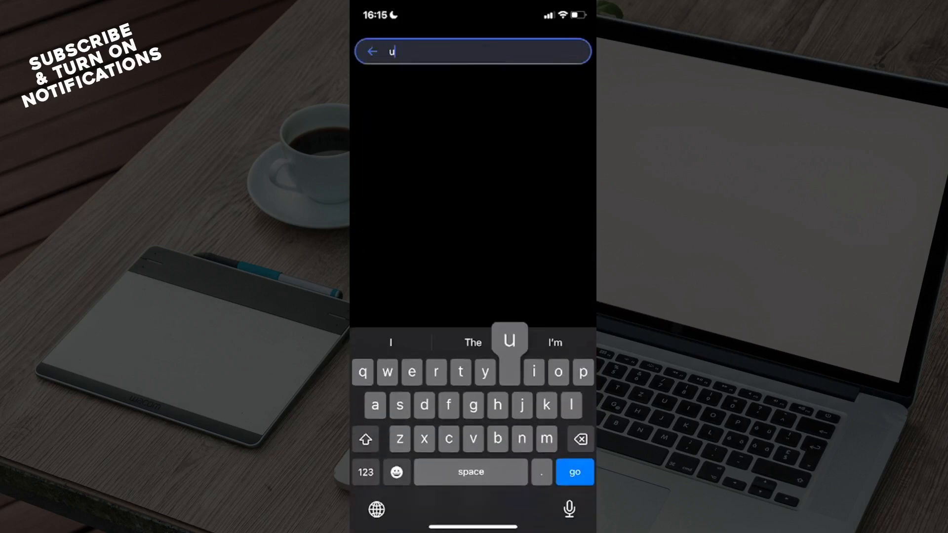
pyautogui.write('sdt')
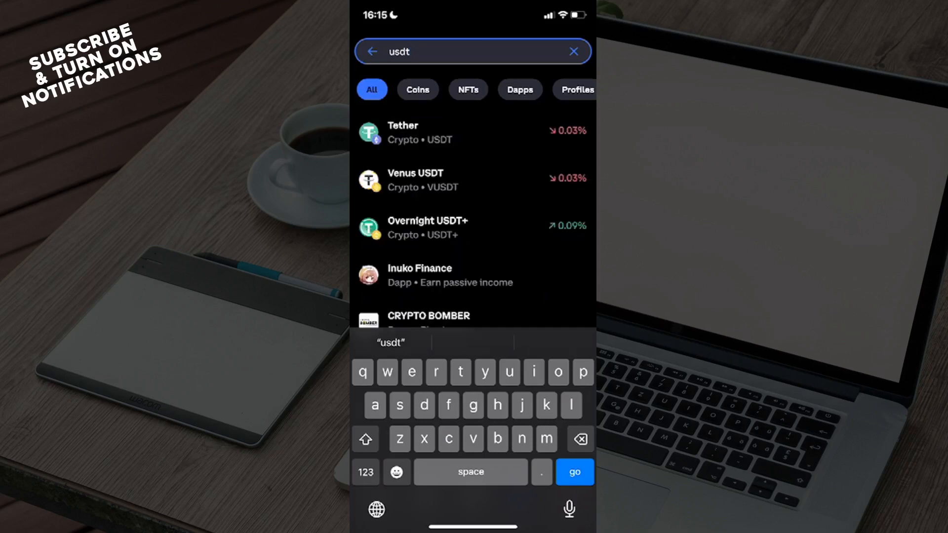
pyautogui.click(402, 132)
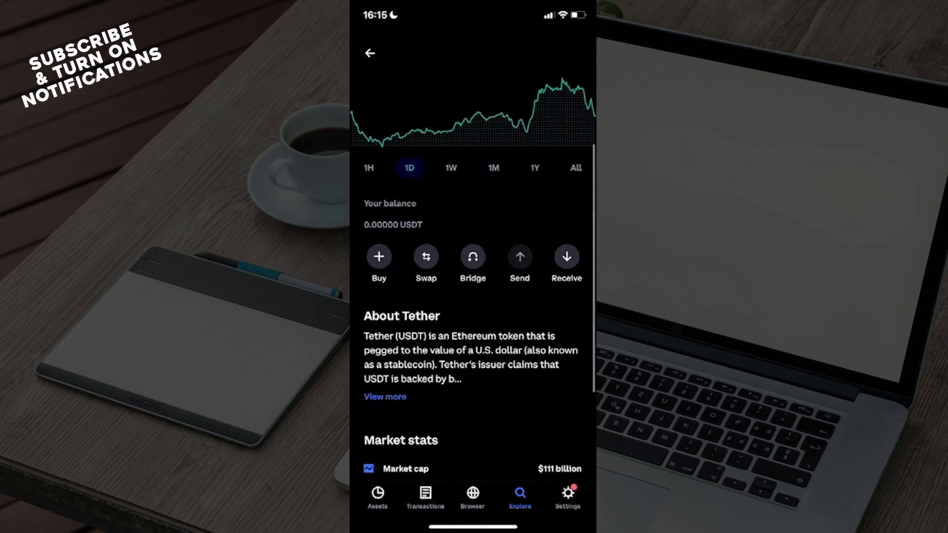
# Step: Scroll down the Tether page before switching to the Coinbase app
pyautogui.scroll(-3)
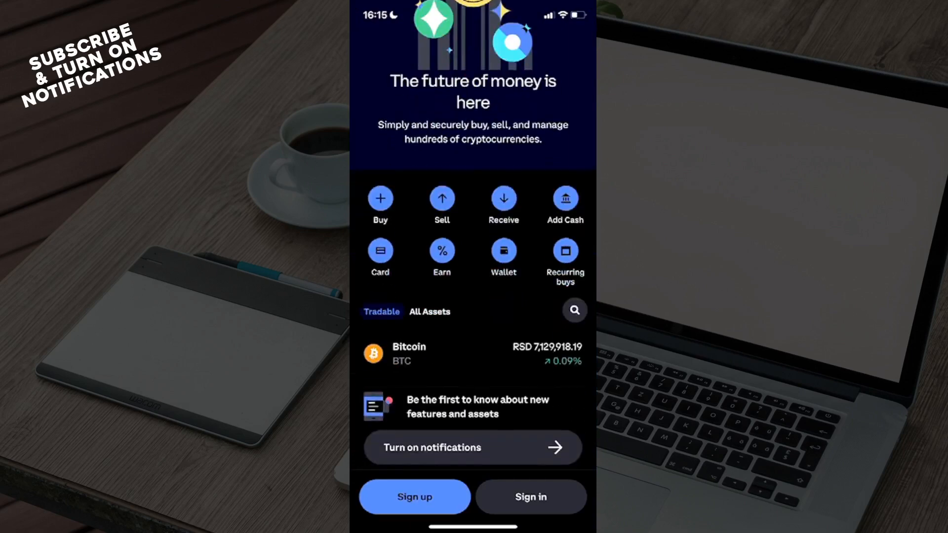
pyautogui.scroll(-3)
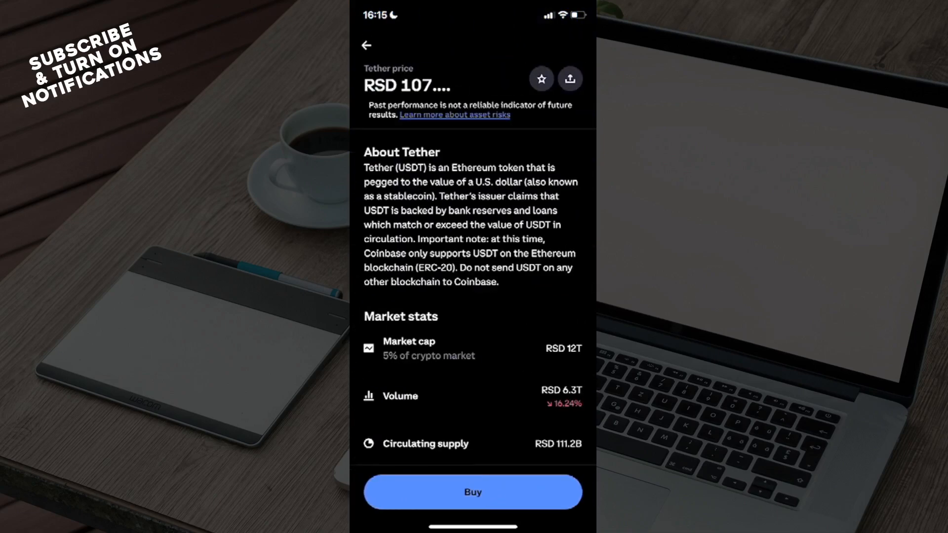
pyautogui.scroll(-3)
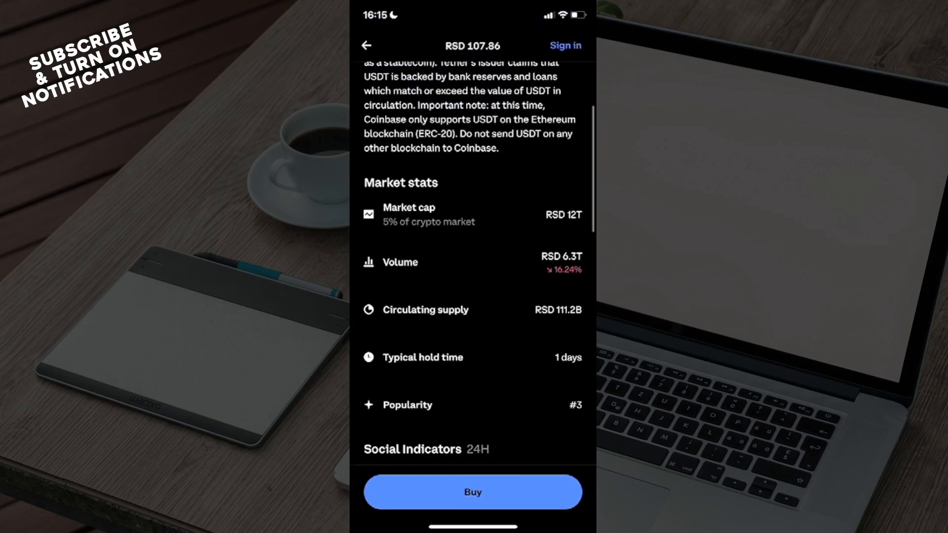
pyautogui.scroll(-3)
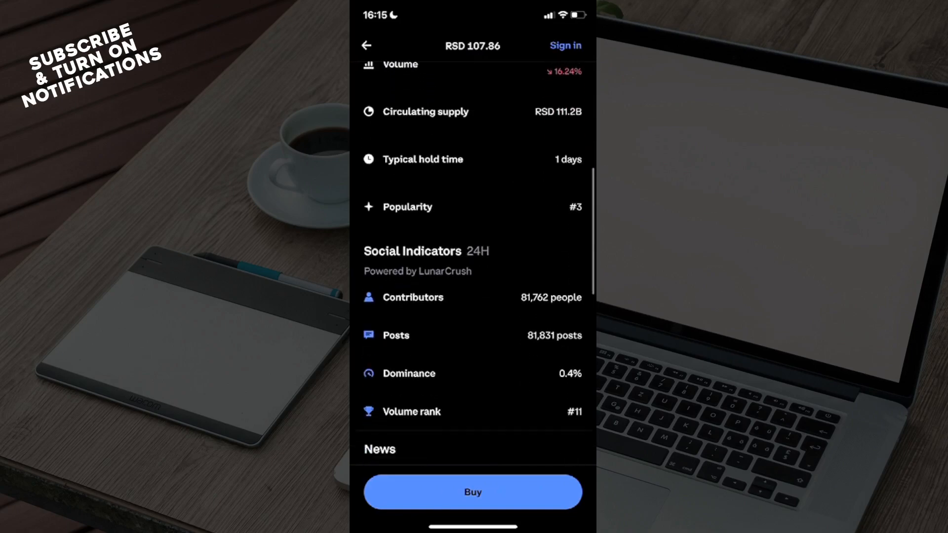
pyautogui.scroll(-3)
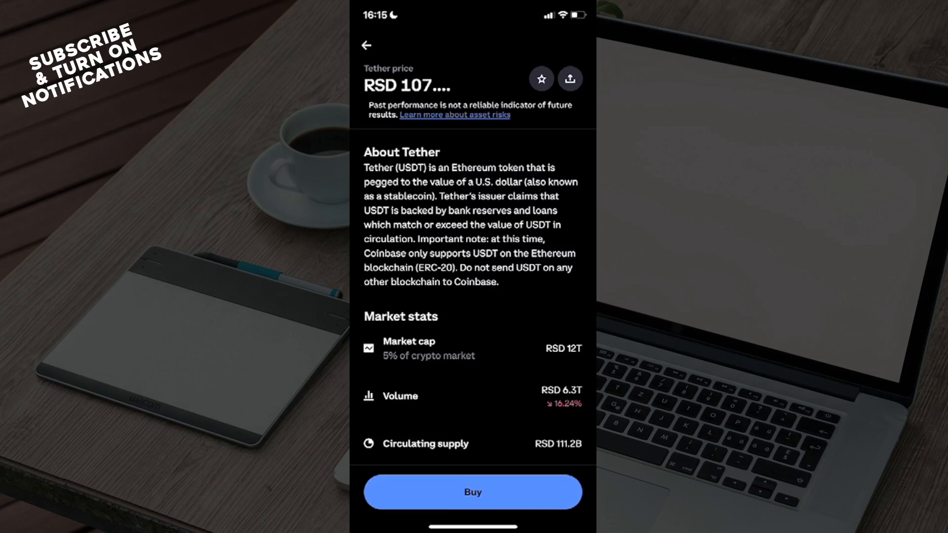
pyautogui.click(367, 45)
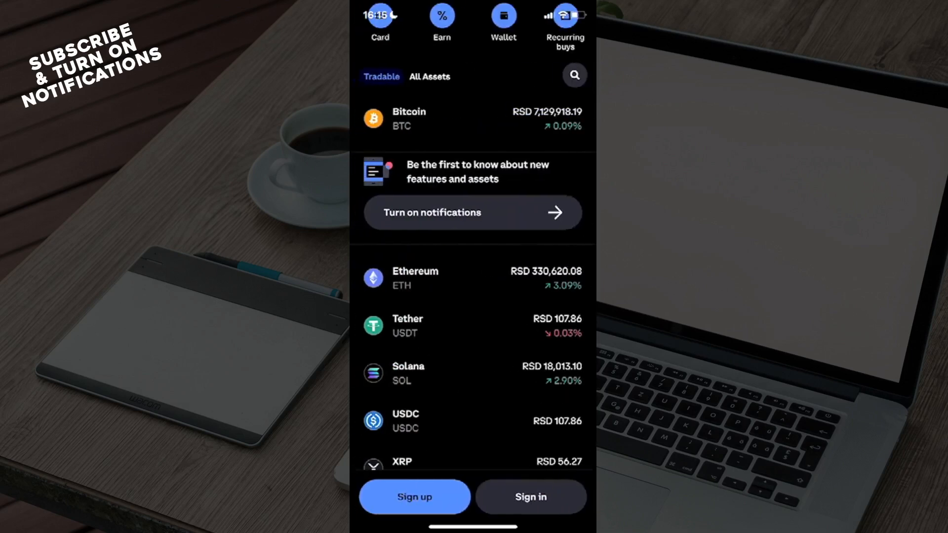